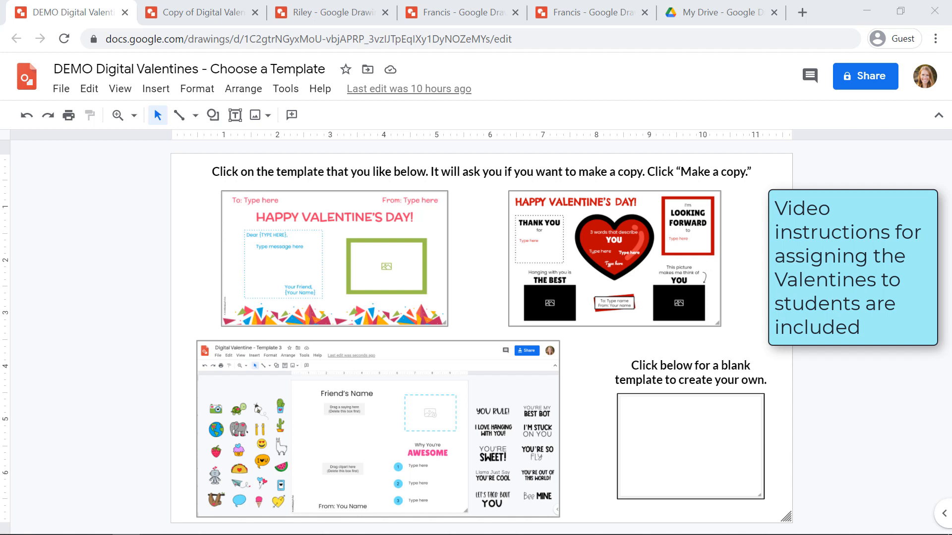
- Make a copy of Digital Valentine - Template 1 and return to the DEMO chooser
{"action": "left_click", "coordinate": [316, 258]}
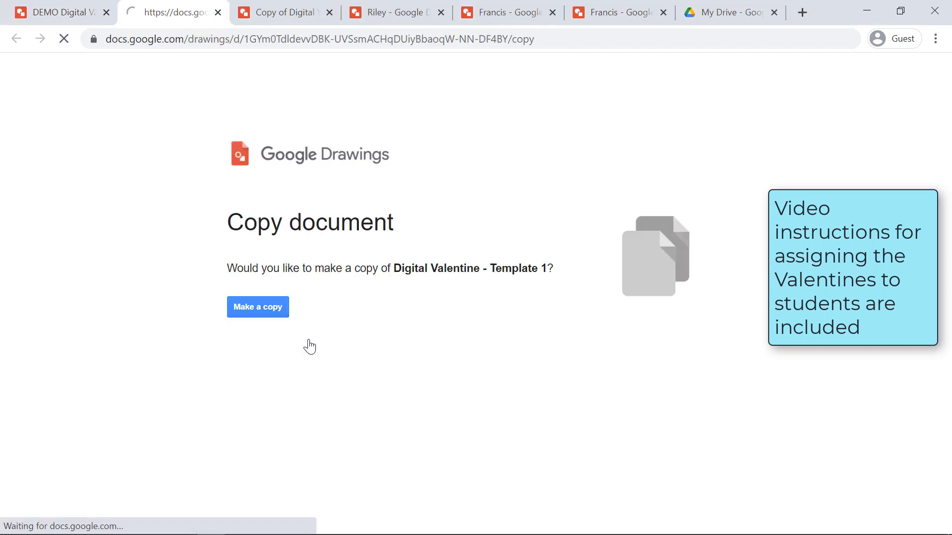
{"action": "left_click", "coordinate": [258, 306]}
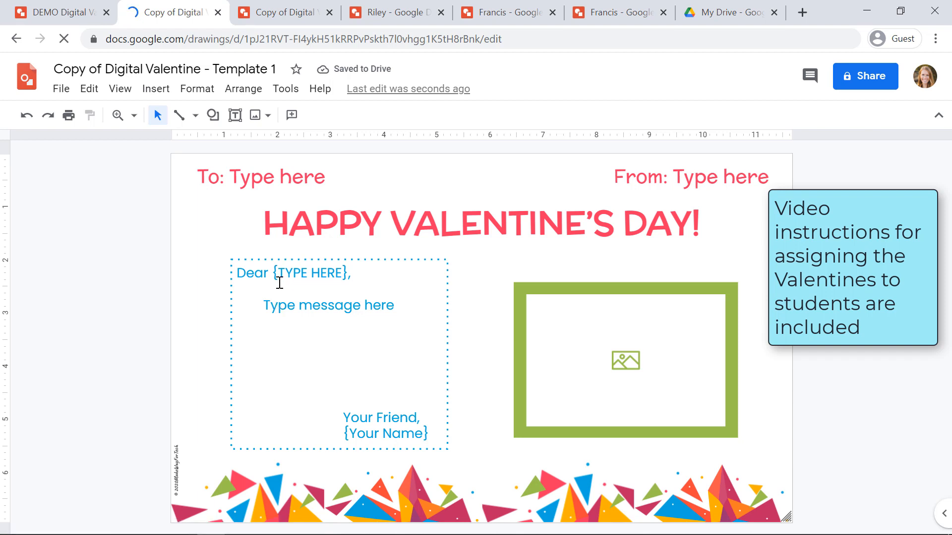
{"action": "left_click", "coordinate": [58, 12]}
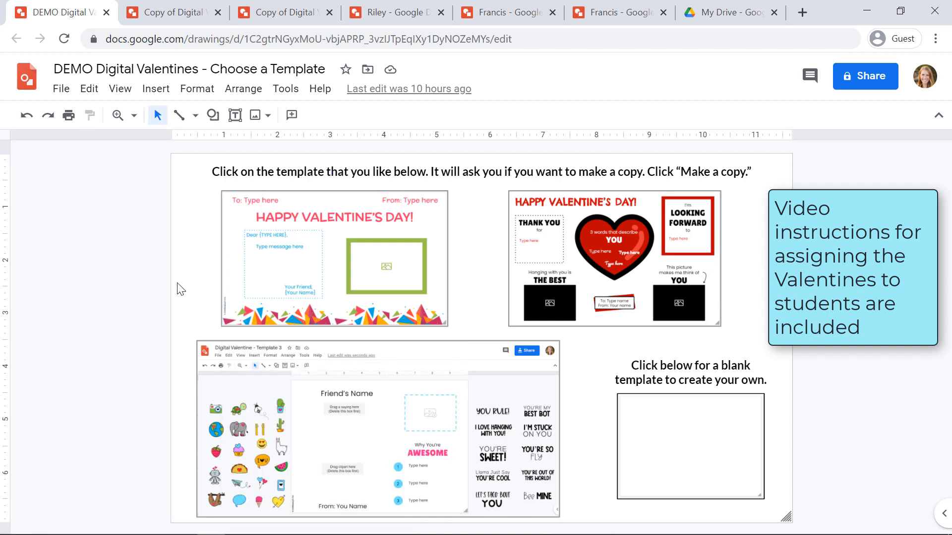
{"action": "mouse_move", "coordinate": [207, 244]}
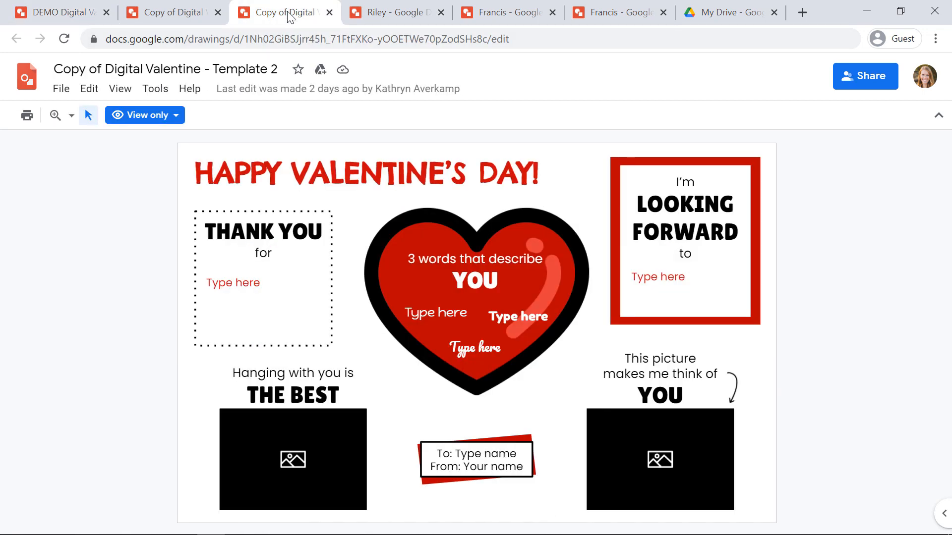
{"action": "mouse_move", "coordinate": [61, 88]}
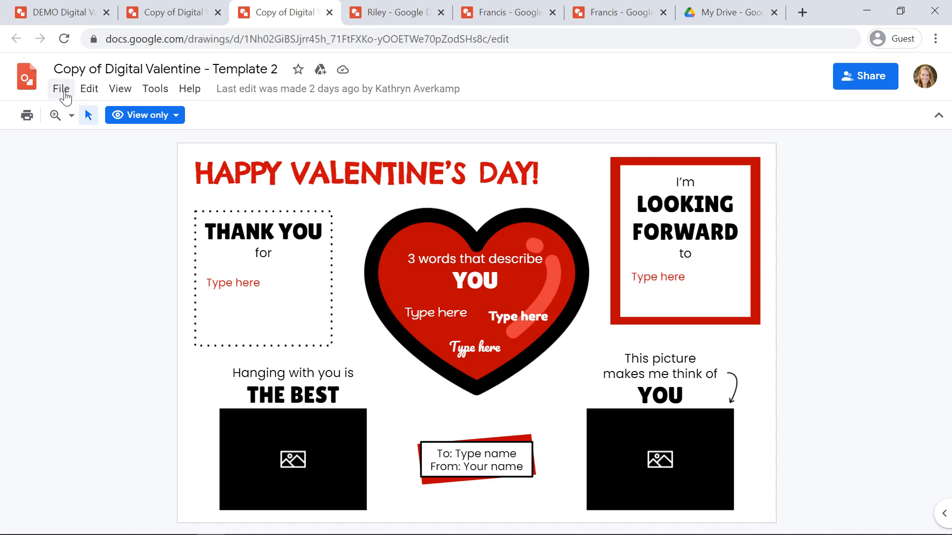
- Copy Template 2 via File > Make a copy, naming the new card Riley
{"action": "left_click", "coordinate": [60, 88]}
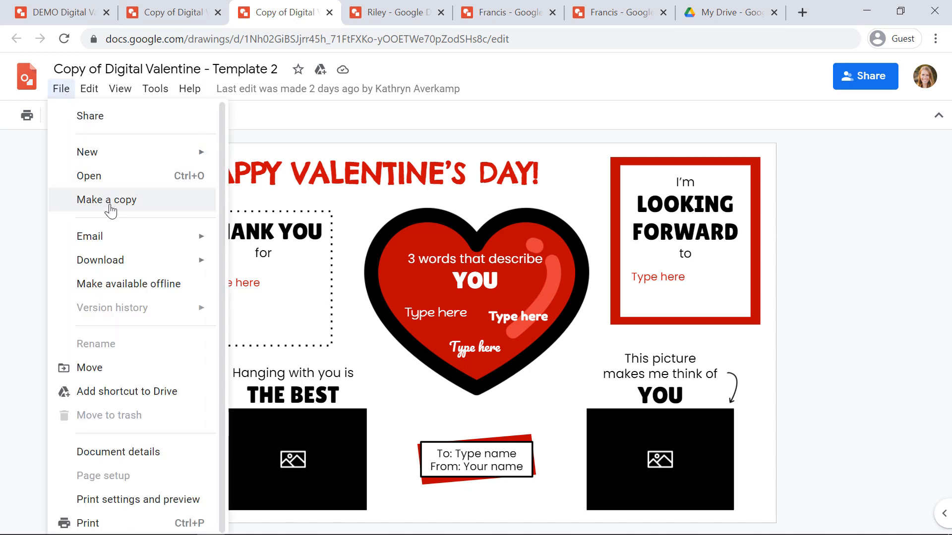
{"action": "left_click", "coordinate": [106, 200]}
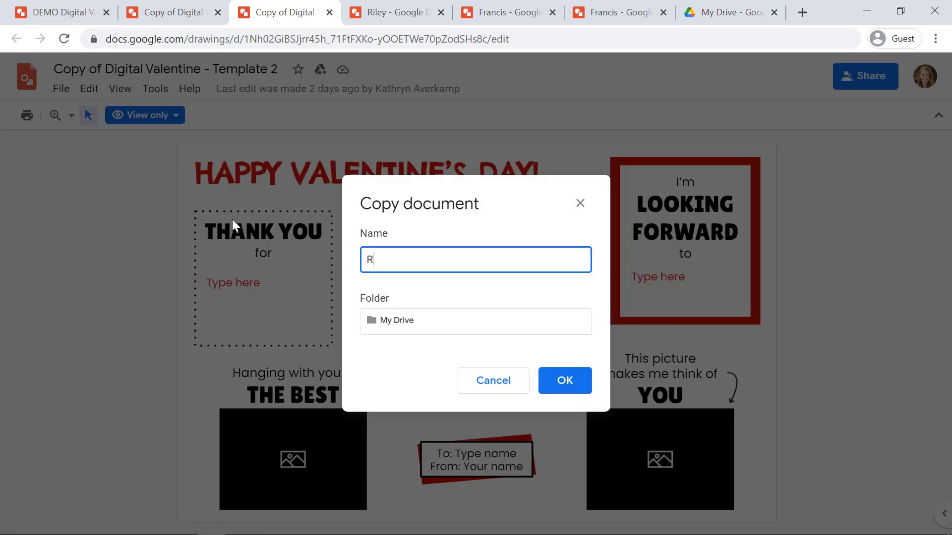
{"action": "type", "text": "iley"}
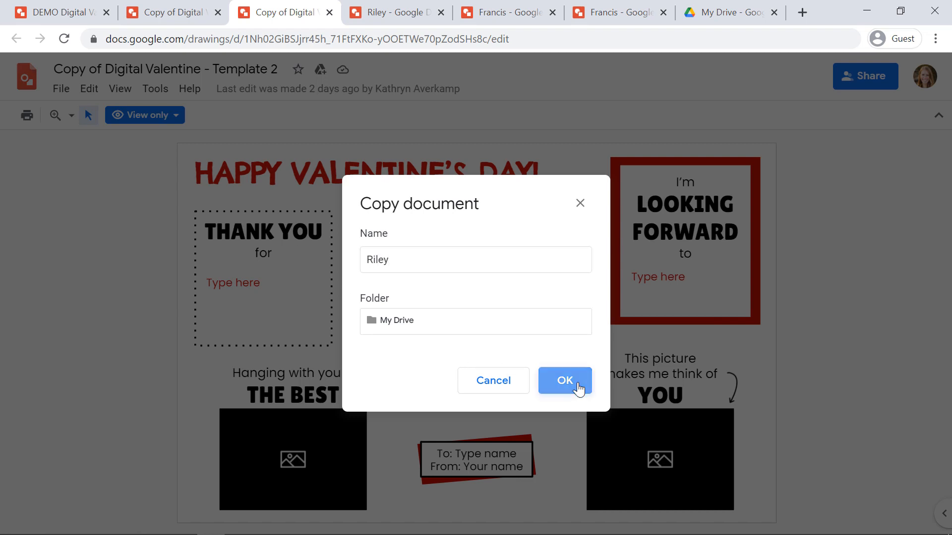
{"action": "left_click", "coordinate": [564, 381]}
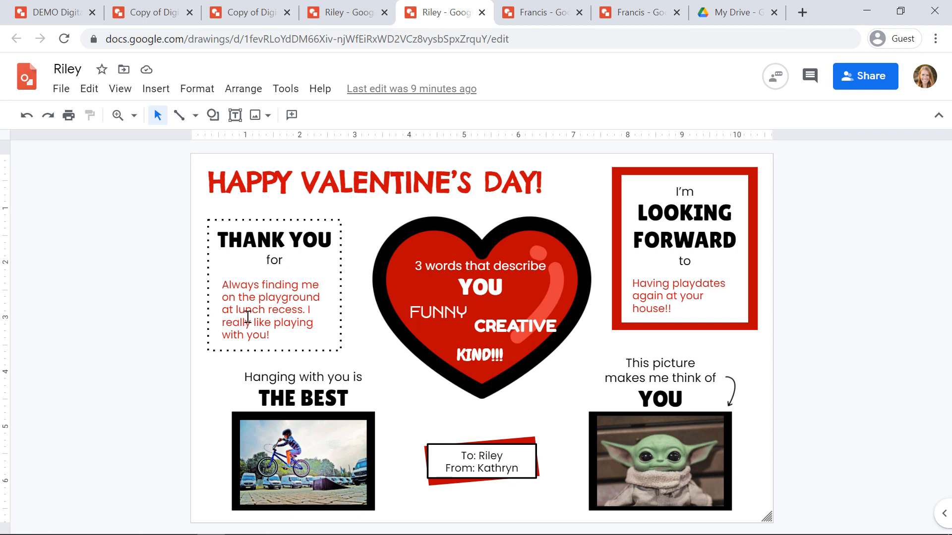
- Review the Riley card's bike photo and THANK YOU box, then move to the Francis card
{"action": "left_click", "coordinate": [303, 461]}
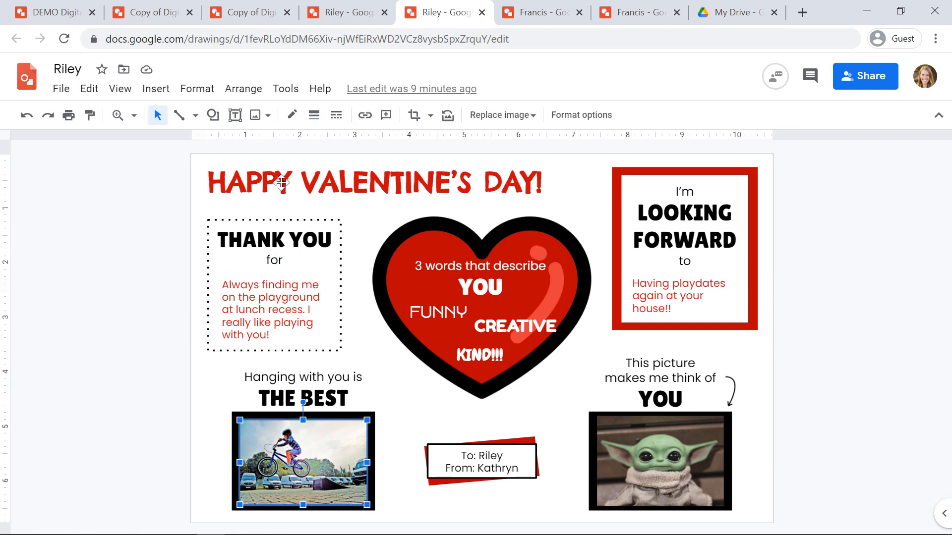
{"action": "left_click", "coordinate": [256, 115]}
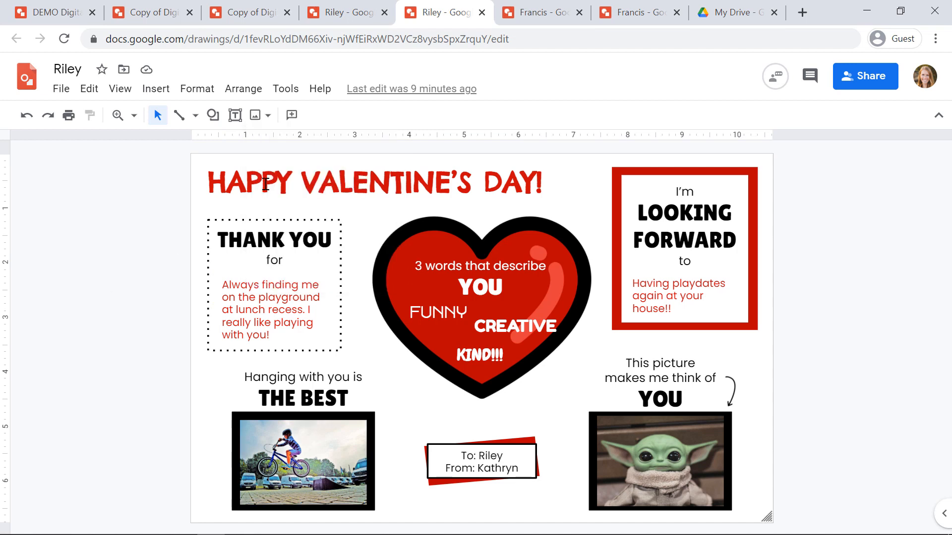
{"action": "left_click", "coordinate": [274, 243]}
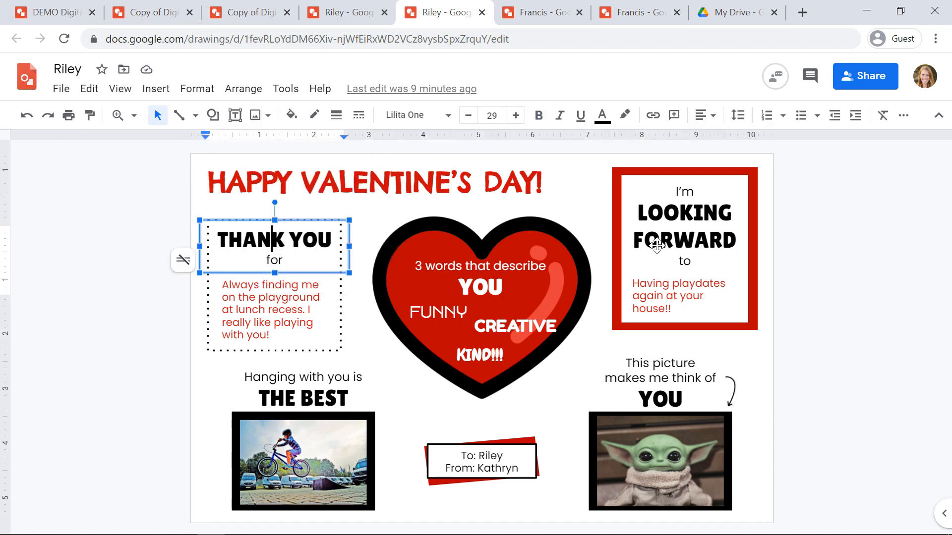
{"action": "left_click", "coordinate": [539, 11]}
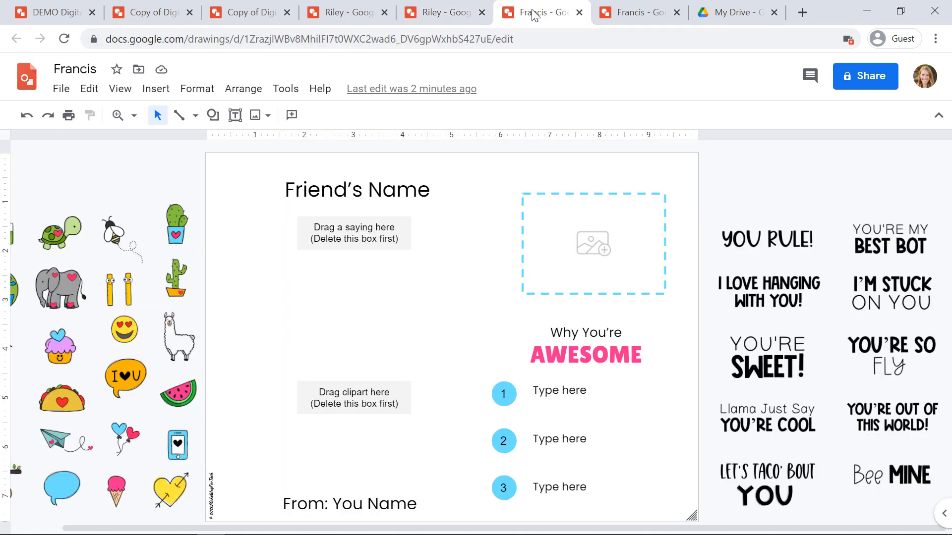
- Replace Friend's Name with 'Francis,' and drag the YOU'RE OUT OF THIS WORLD! saying below it
{"action": "double_click", "coordinate": [357, 189]}
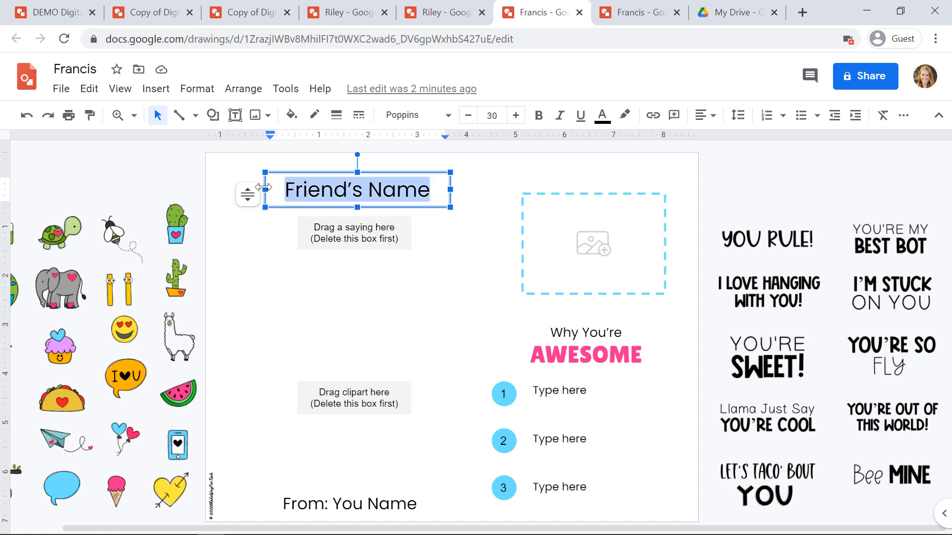
{"action": "type", "text": "E"}
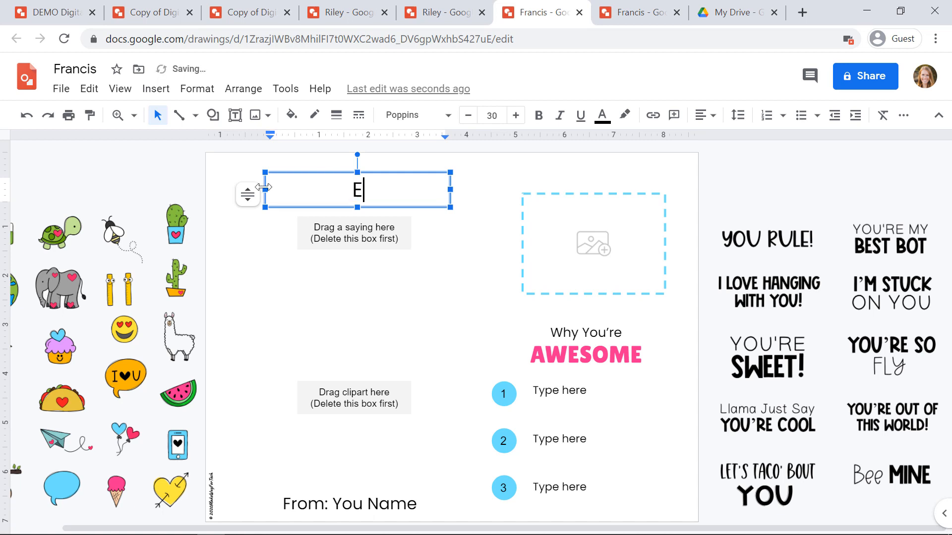
{"action": "type", "text": "Francis,"}
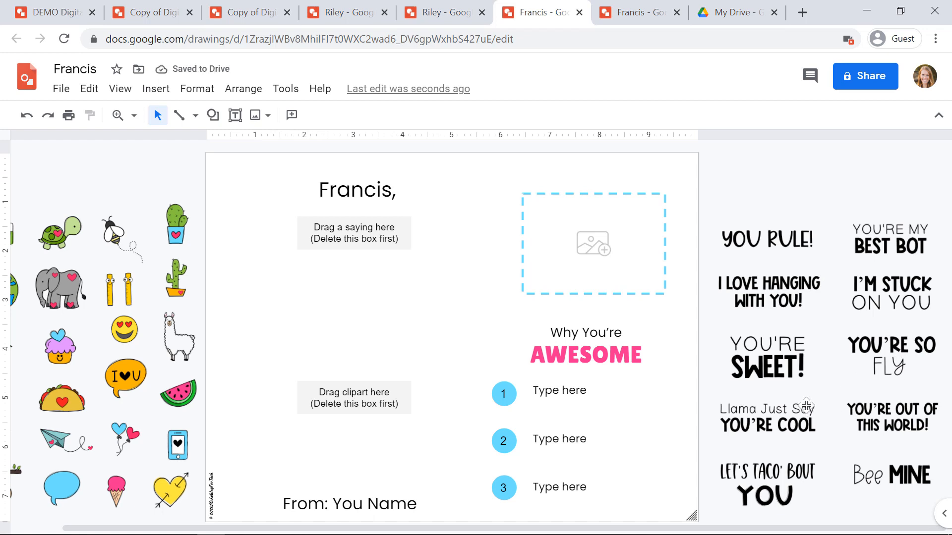
{"action": "left_click", "coordinate": [890, 417]}
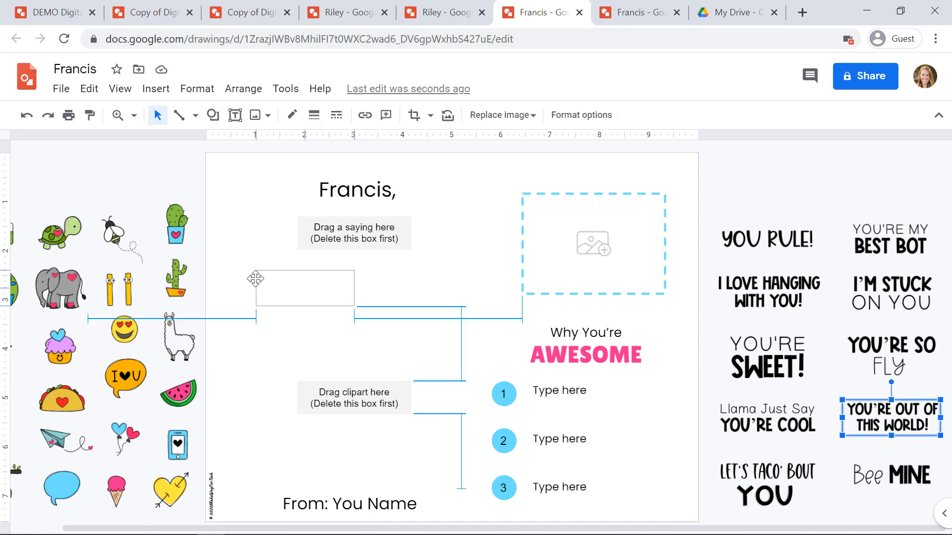
{"action": "left_click_drag", "start_coordinate": [889, 417], "coordinate": [289, 273]}
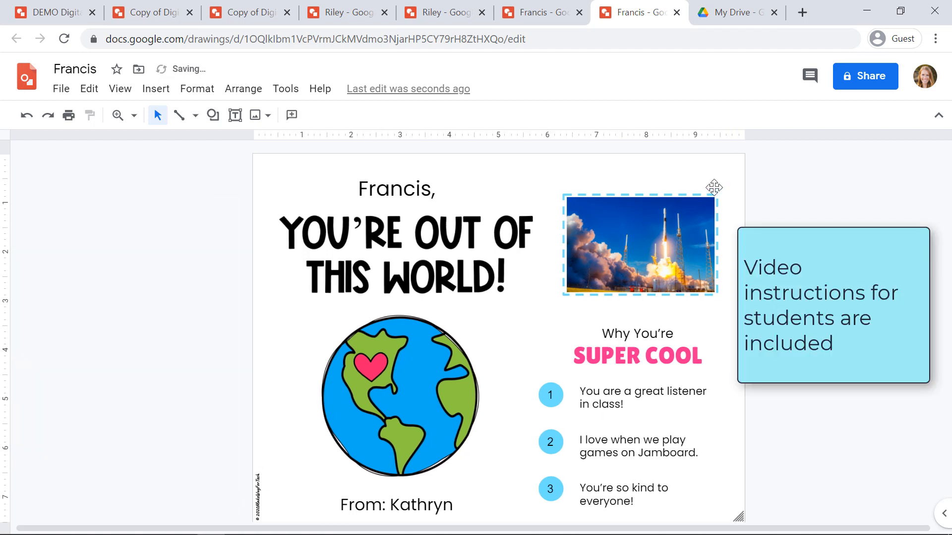
- Share the Francis card with the friend as a Commenter and send the invitation
{"action": "left_click", "coordinate": [864, 77]}
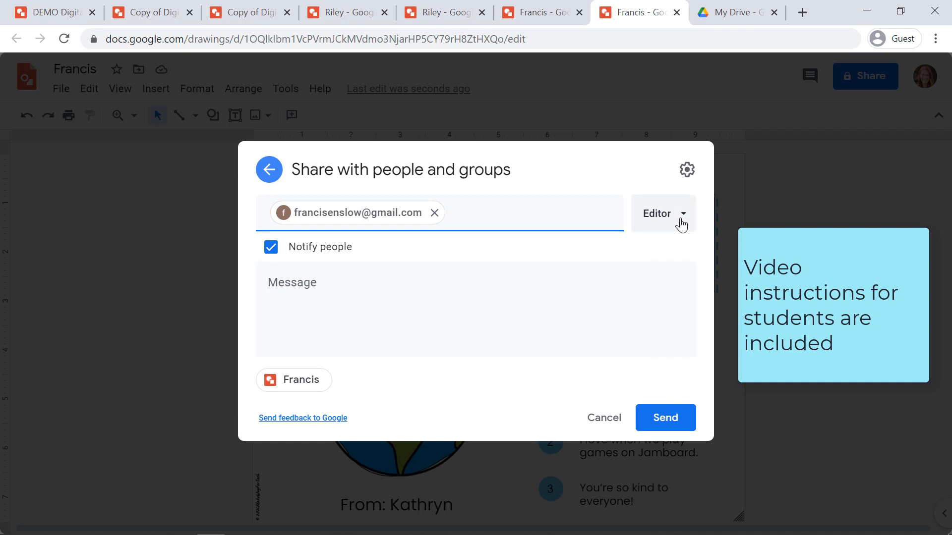
{"action": "left_click", "coordinate": [661, 214]}
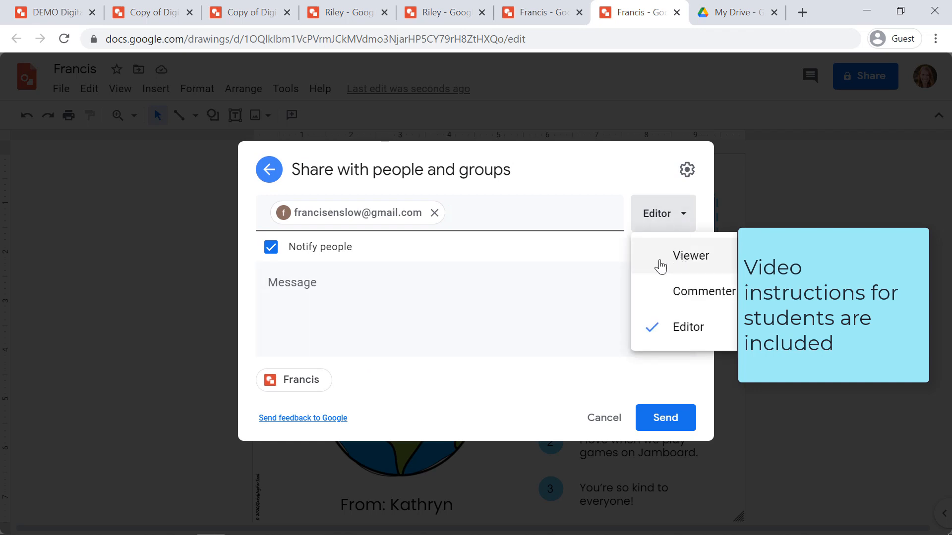
{"action": "left_click", "coordinate": [704, 292]}
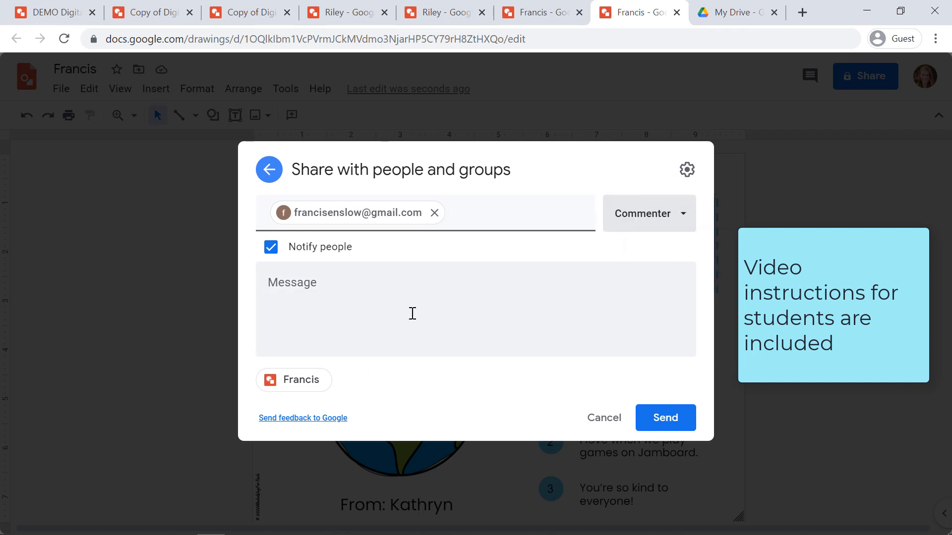
{"action": "left_click", "coordinate": [412, 313]}
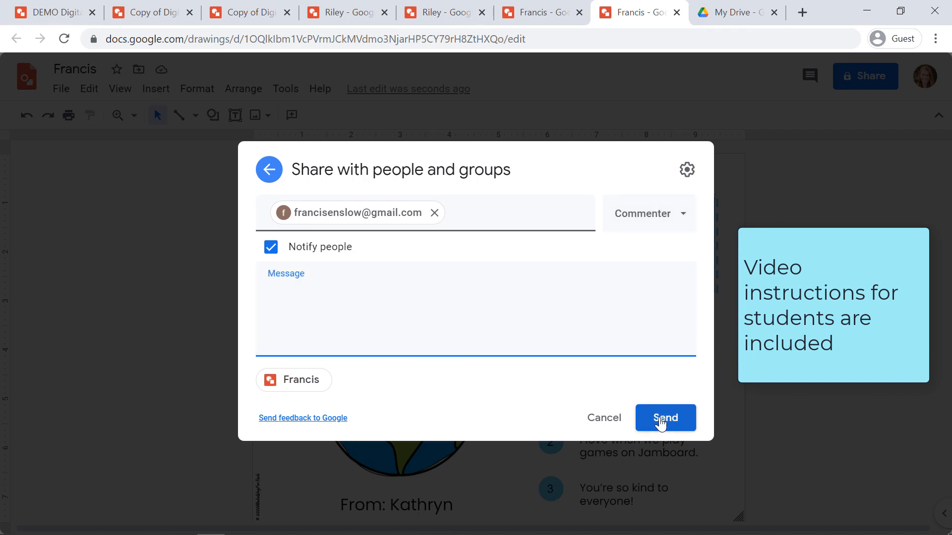
{"action": "left_click", "coordinate": [665, 417]}
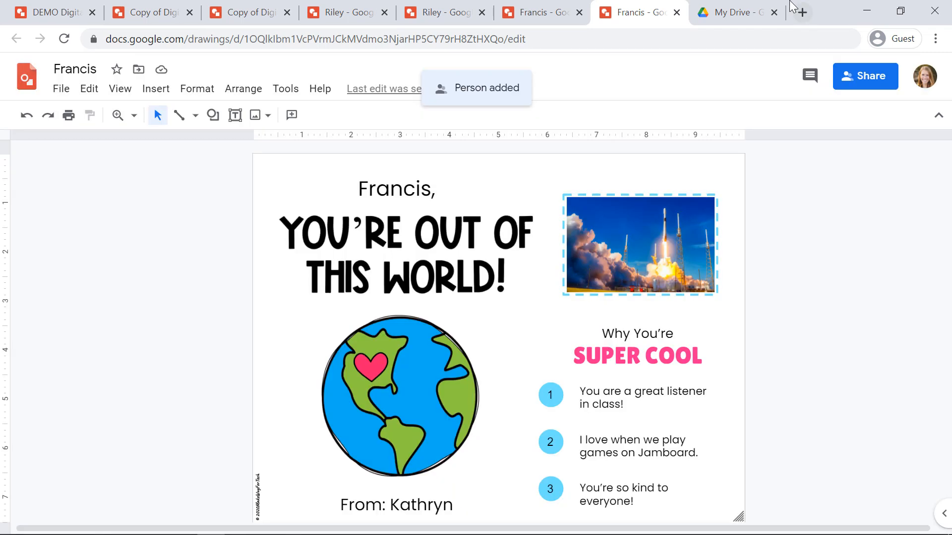
{"action": "mouse_move", "coordinate": [737, 12]}
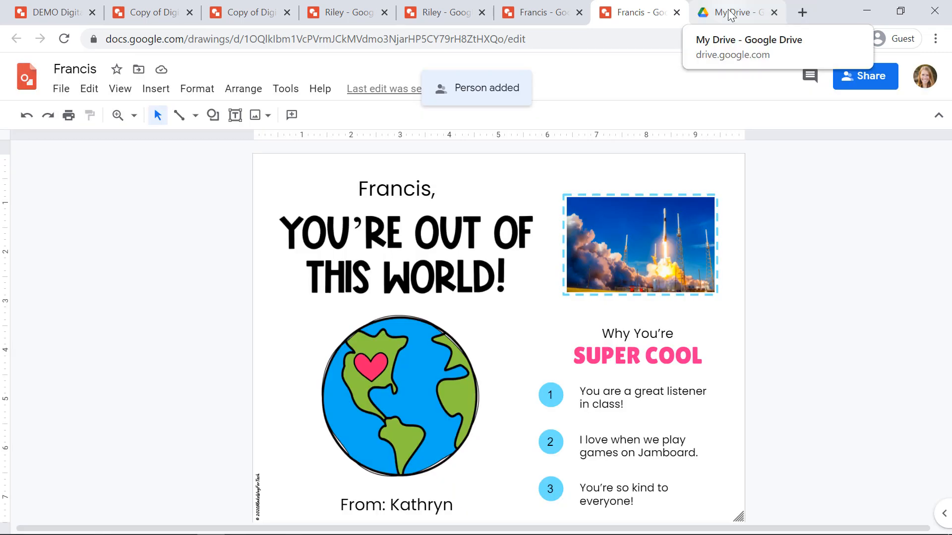
- From the friend's Drive, open the Francis drawing under Shared with me and dismiss the account notice
{"action": "left_click", "coordinate": [735, 12]}
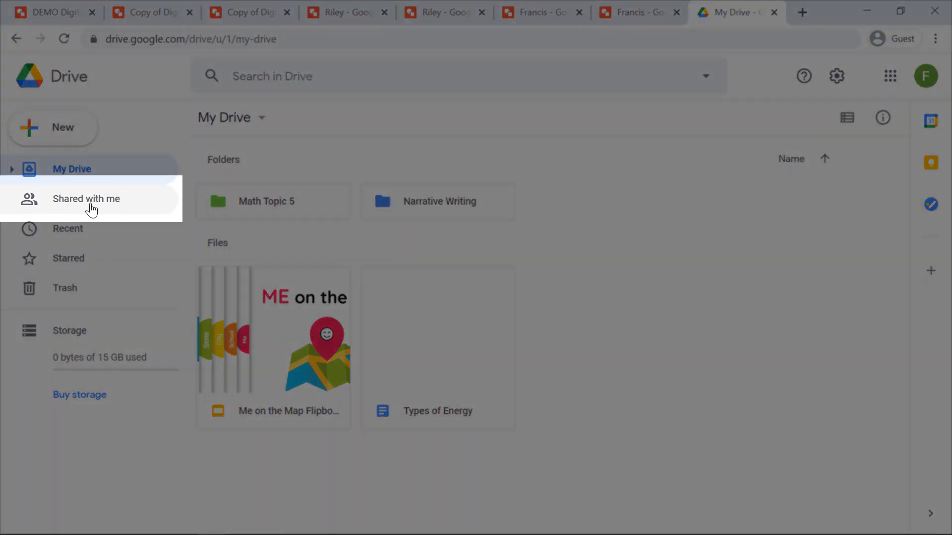
{"action": "left_click", "coordinate": [86, 199]}
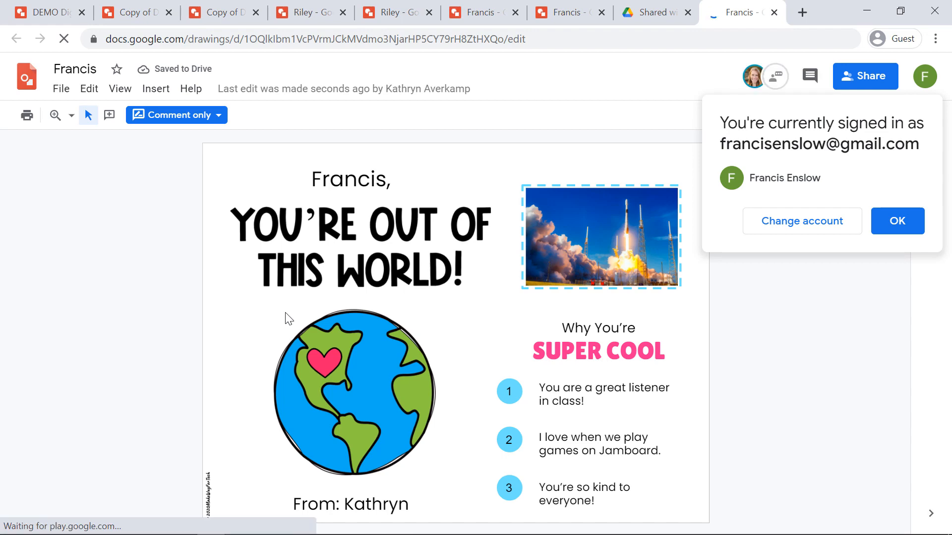
{"action": "left_click", "coordinate": [897, 220]}
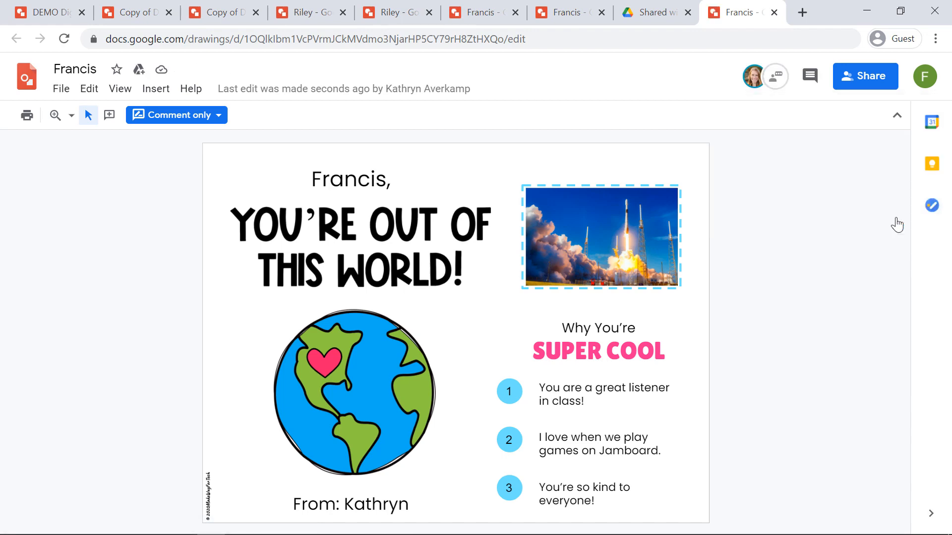